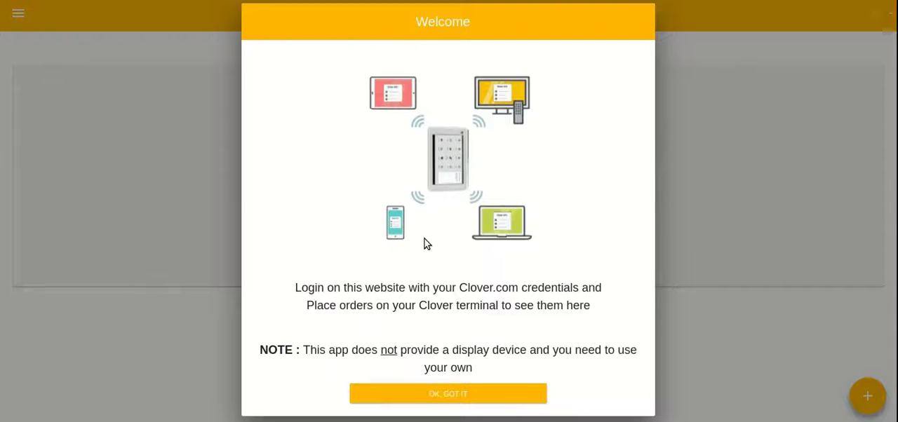
Dismiss the welcome notice and log in with the Clover email and password
left_click(447, 393)
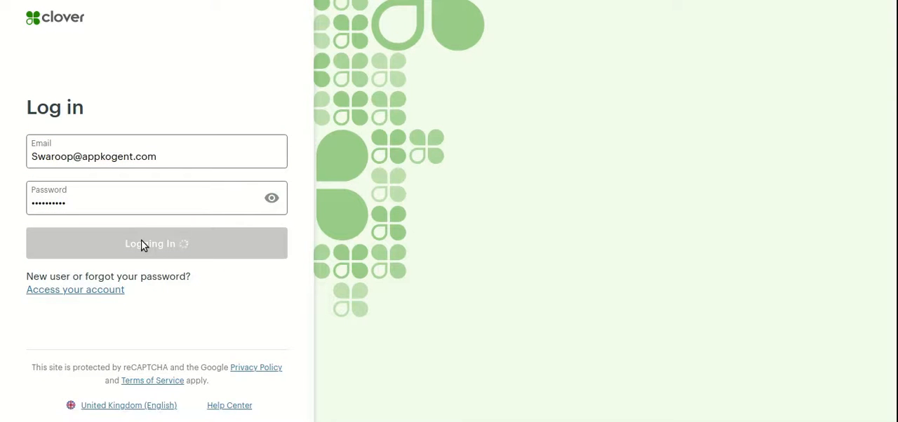
left_click(156, 243)
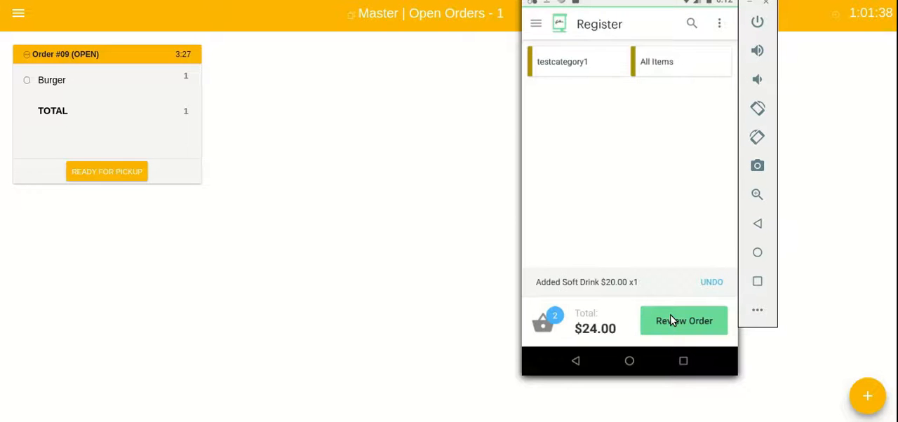
Review and pay the $24.00 Burger and Soft Drink order on the Clover Register, finishing without a receipt
left_click(683, 320)
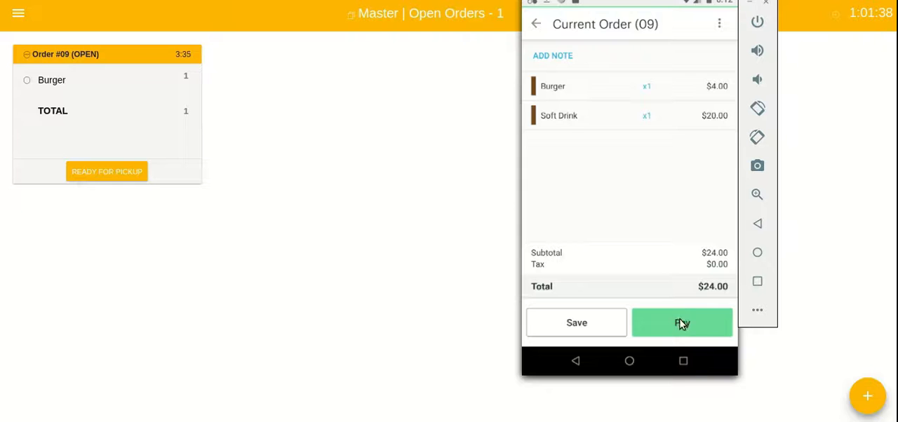
left_click(681, 322)
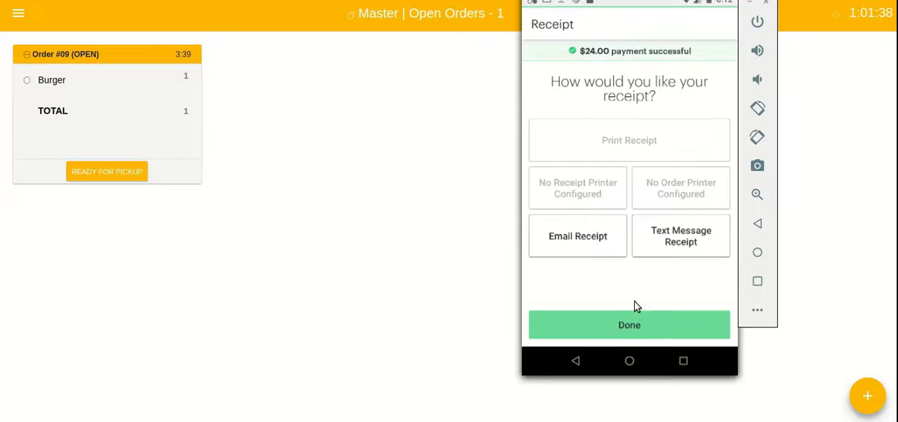
left_click(628, 325)
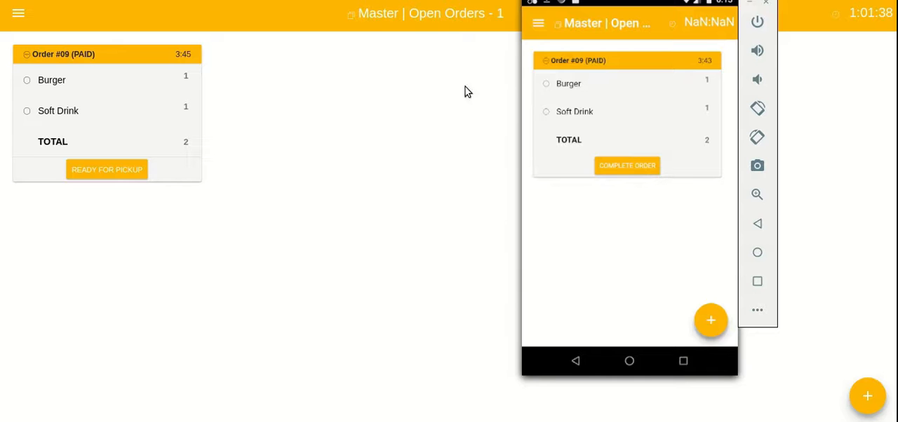
mouse_move(651, 121)
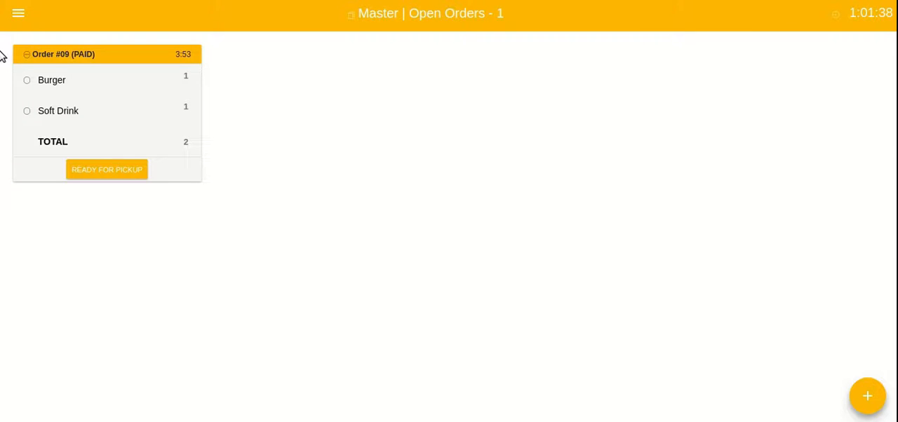
Mark Burger and Soft Drink of order #09 as prepared so no open orders remain
left_click(19, 13)
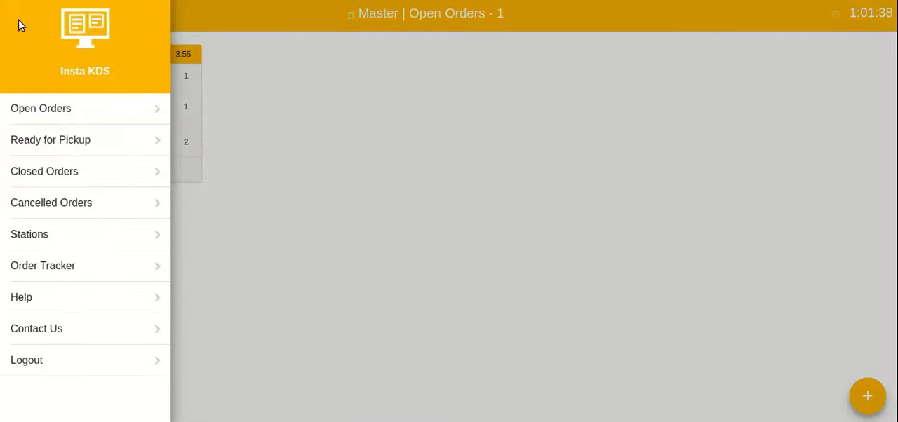
mouse_move(82, 176)
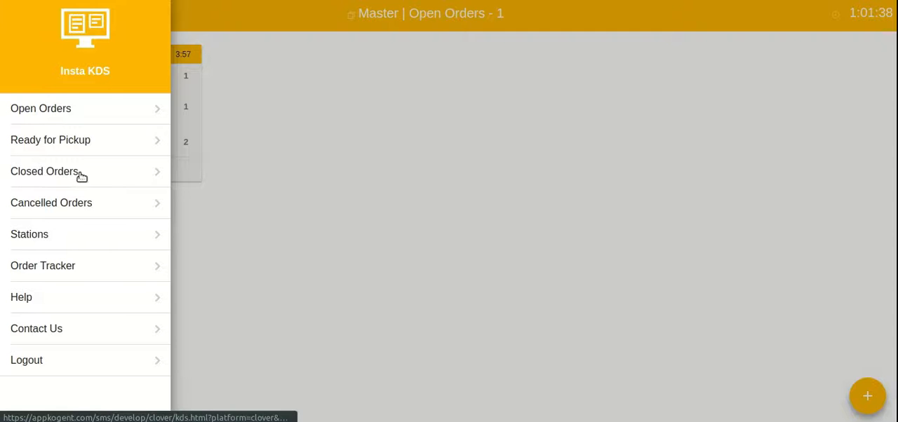
mouse_move(110, 128)
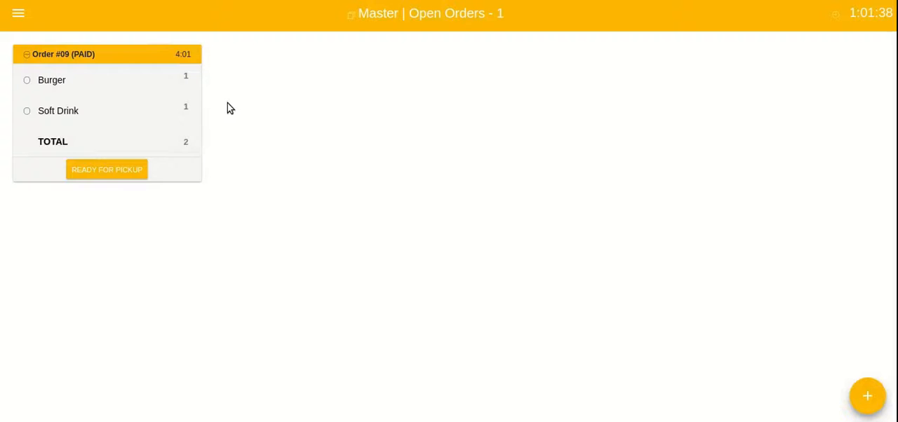
mouse_move(112, 104)
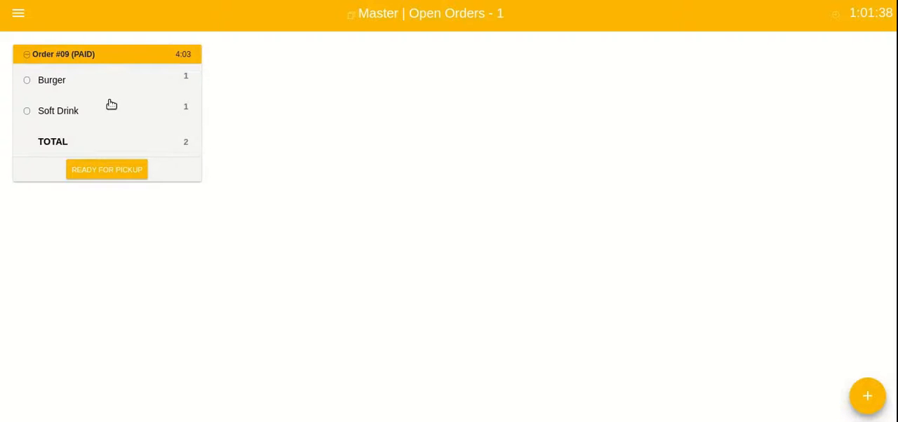
mouse_move(155, 143)
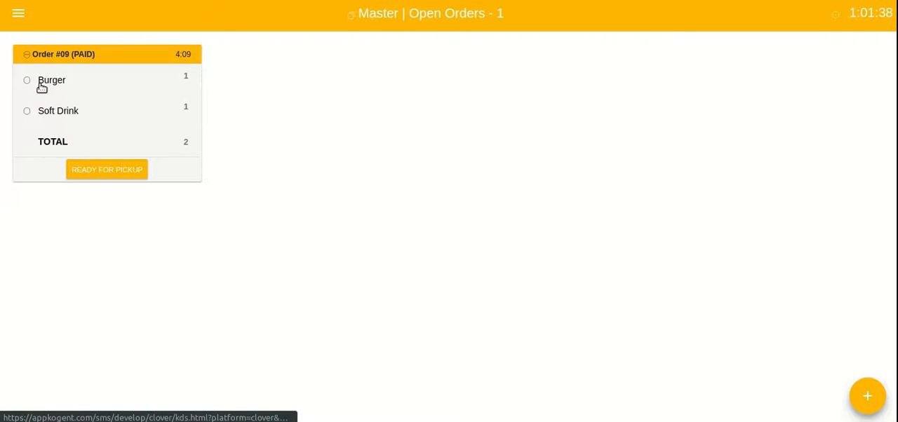
mouse_move(74, 77)
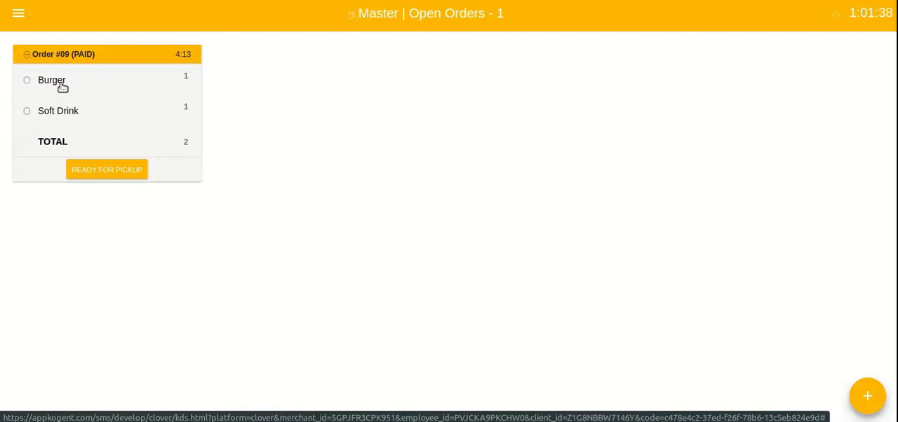
left_click(27, 80)
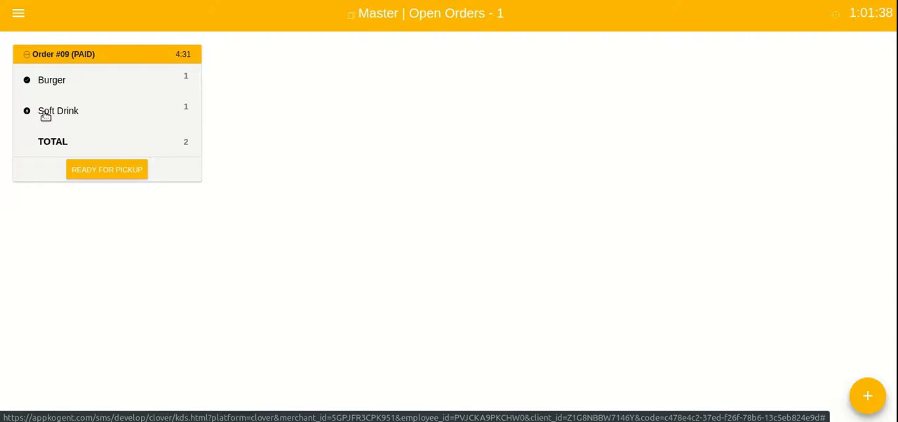
left_click(106, 168)
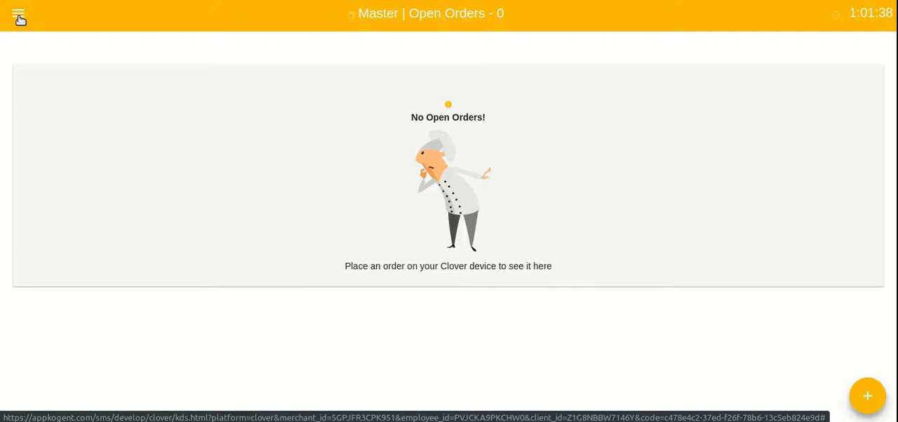
Complete order #09 from the Ready for Pickup queue
left_click(19, 12)
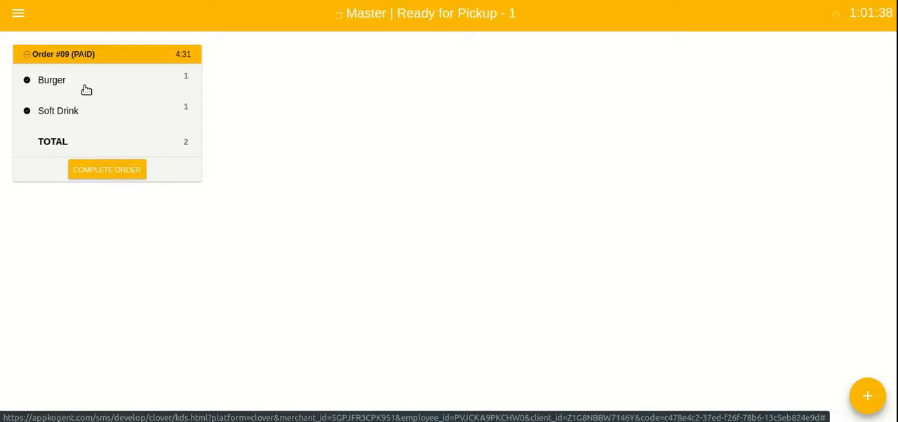
left_click(106, 168)
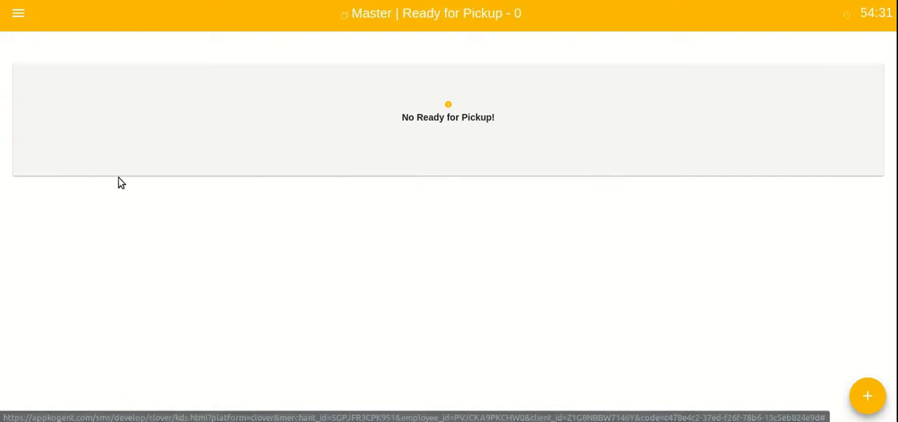
Show the Closed Orders list, now containing eight orders, and scroll through it
left_click(18, 13)
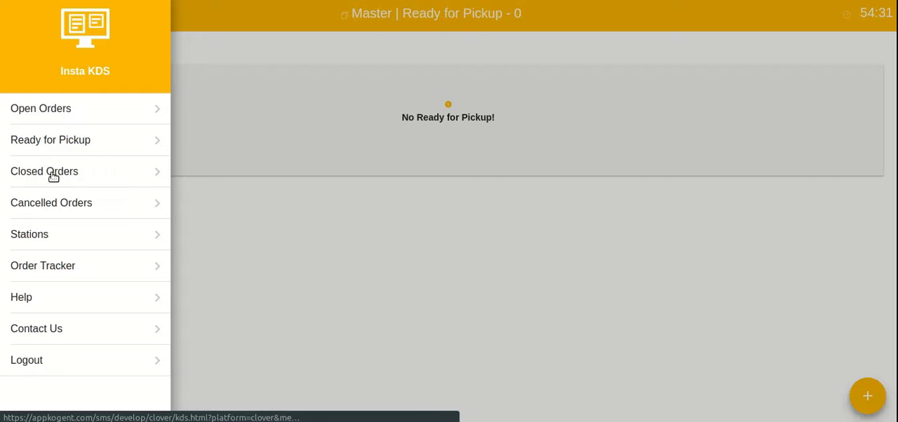
left_click(45, 172)
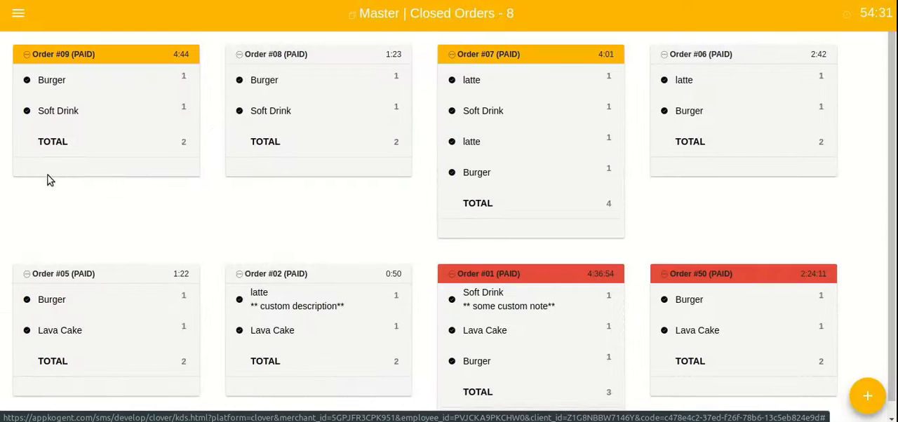
scroll("down", 3)
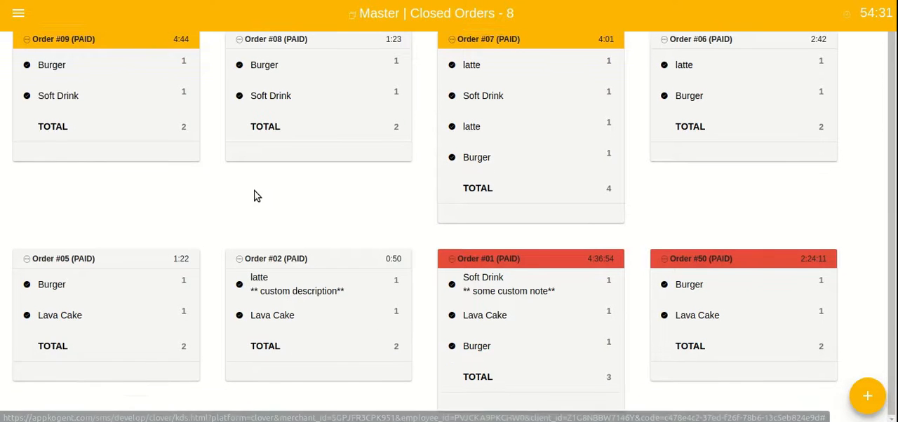
scroll("down", 3)
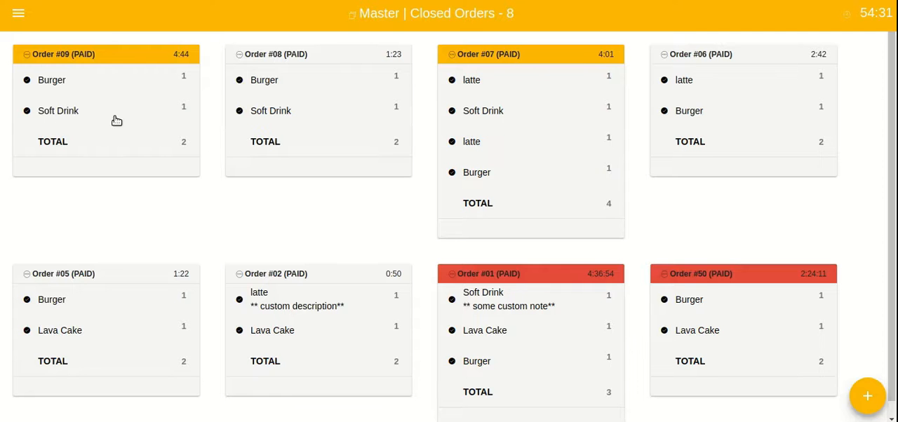
Show the Stations page listing the Master station and the Create New option
left_click(18, 13)
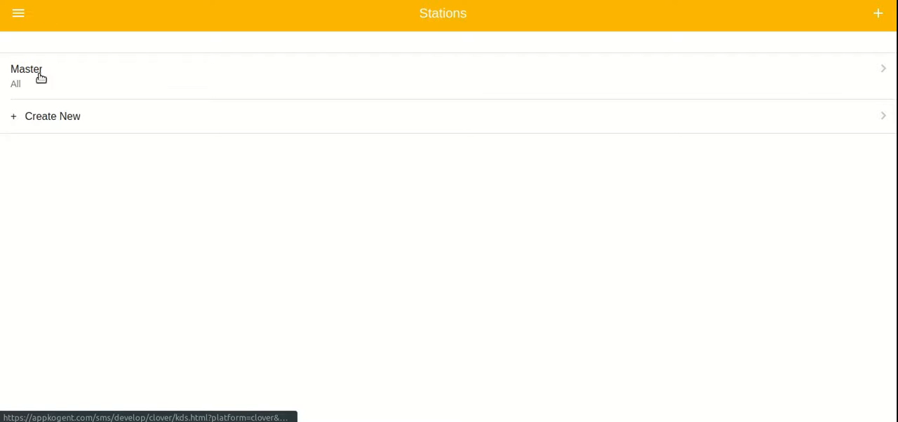
mouse_move(119, 79)
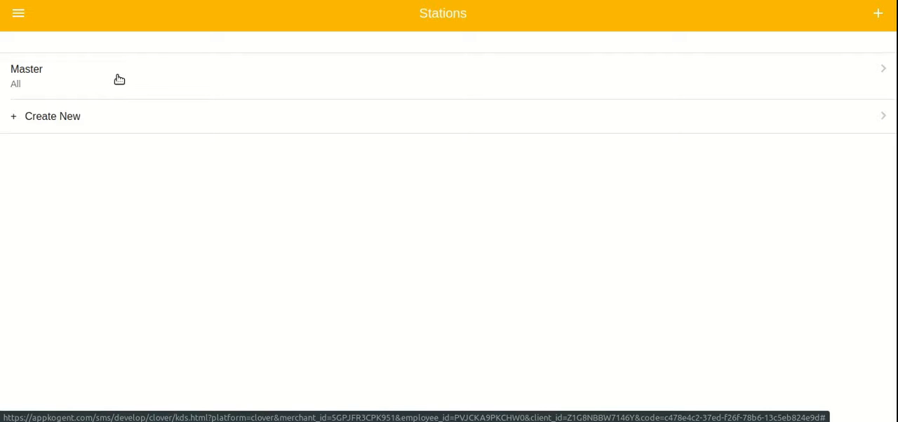
mouse_move(90, 124)
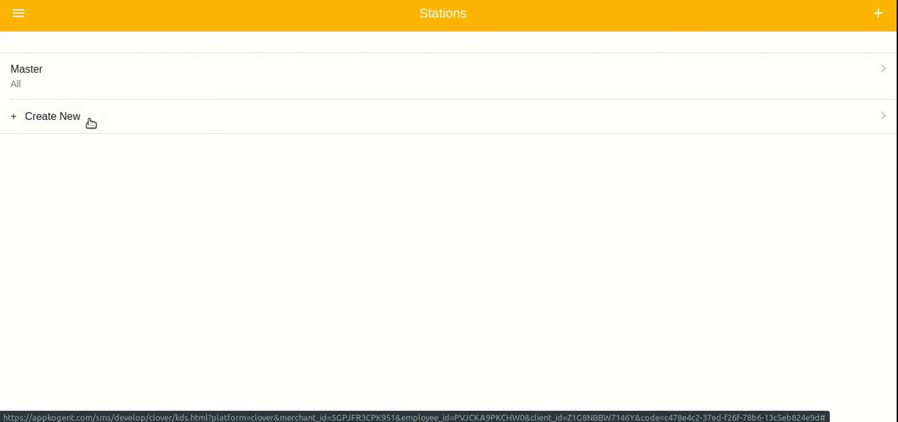
Start a new station named Drink Station with a description, keeping the 3-minute yellow timer
left_click(53, 117)
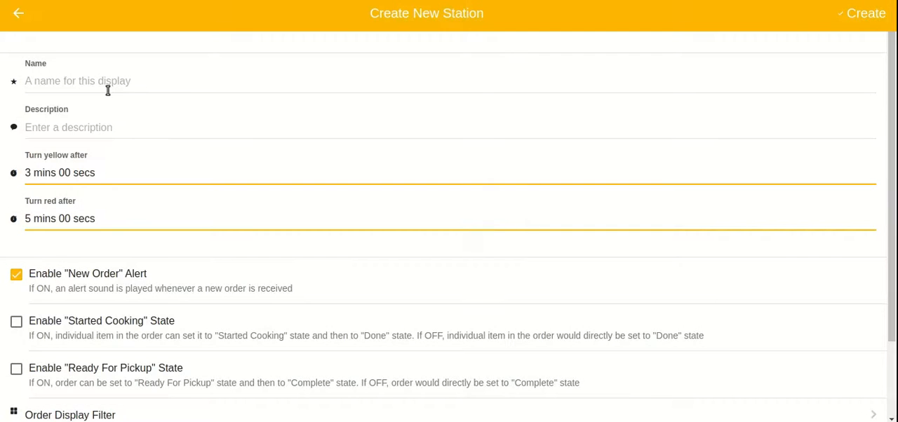
type("Drink Station")
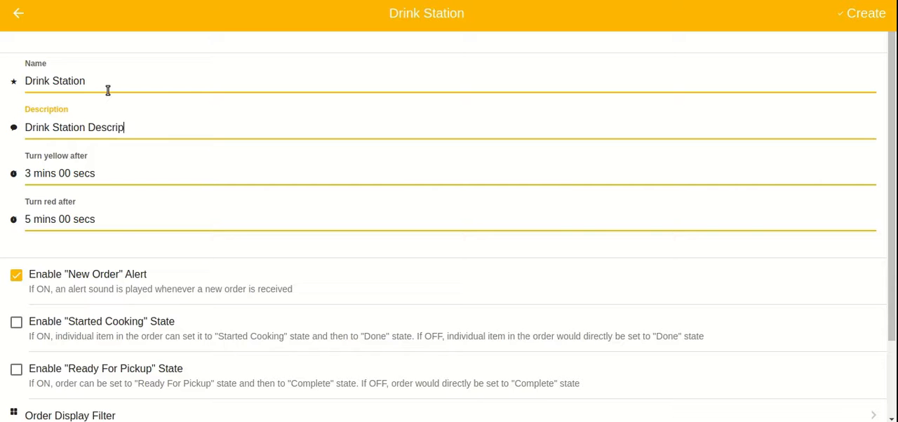
left_click(59, 174)
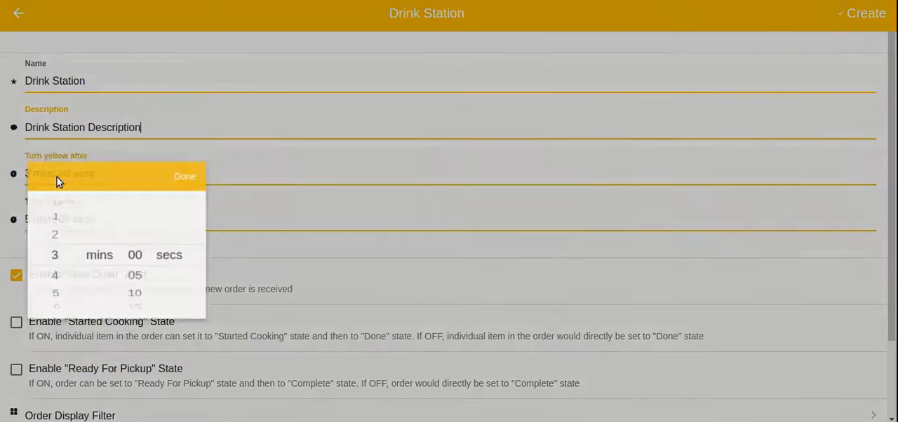
left_click(185, 177)
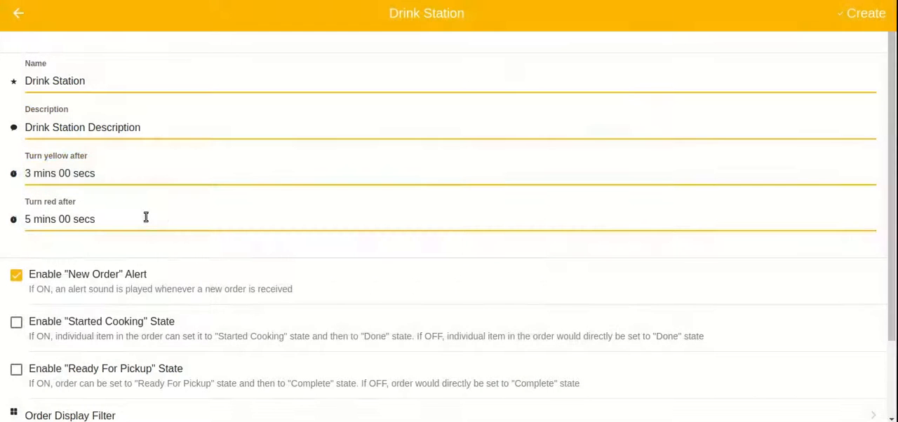
Enable the Started Cooking and Ready For Pickup order states for the station
scroll("down", 3)
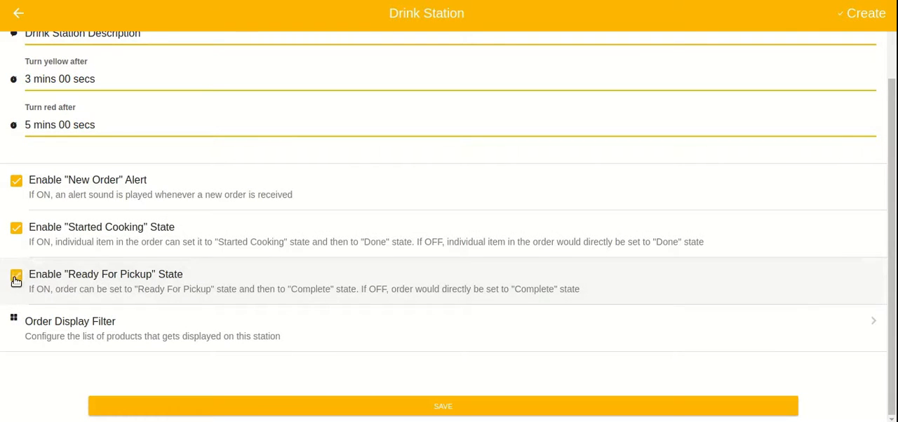
left_click(17, 275)
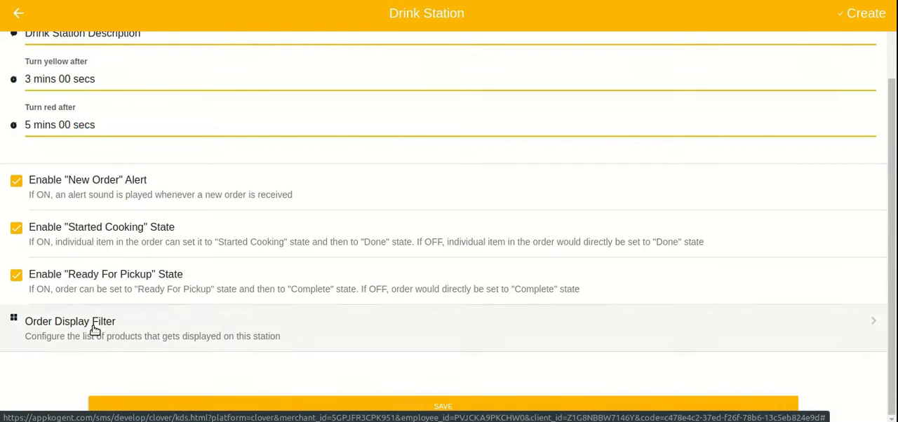
Exclude Burger from the Drink Station's Order Display Filter, keeping latte and Soft Drink
left_click(71, 321)
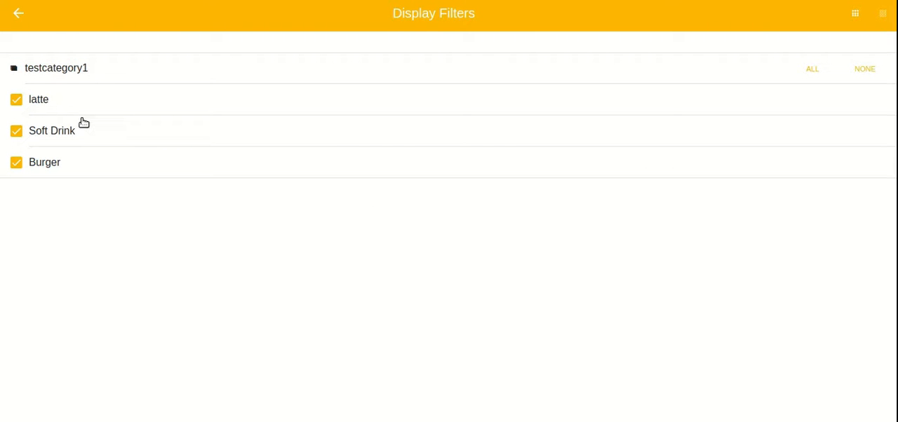
mouse_move(62, 113)
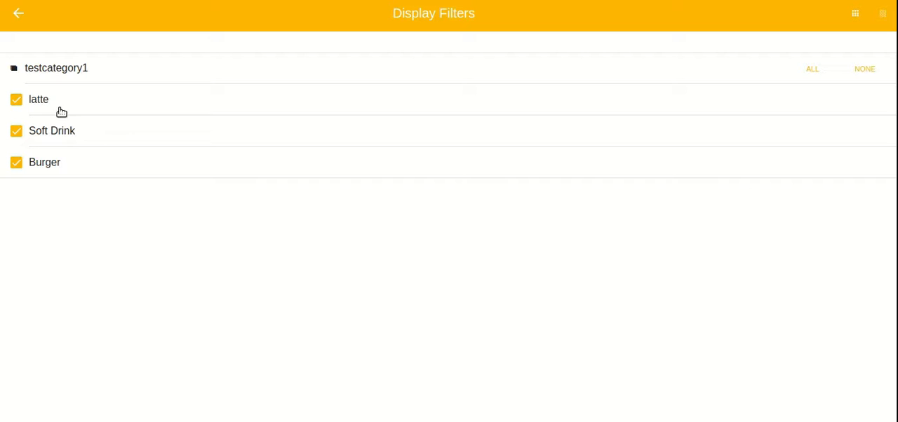
mouse_move(68, 104)
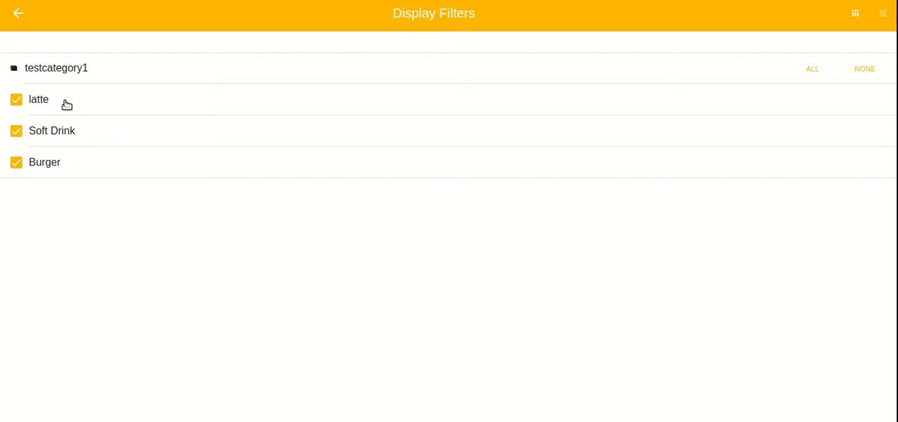
left_click(17, 162)
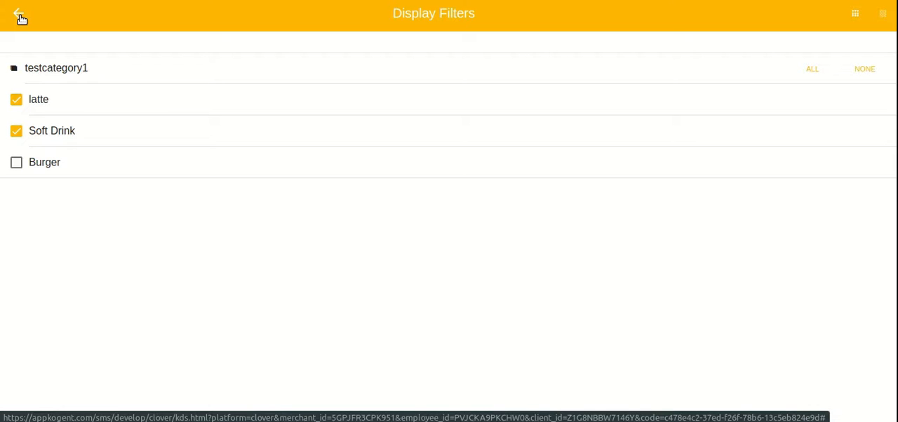
left_click(19, 16)
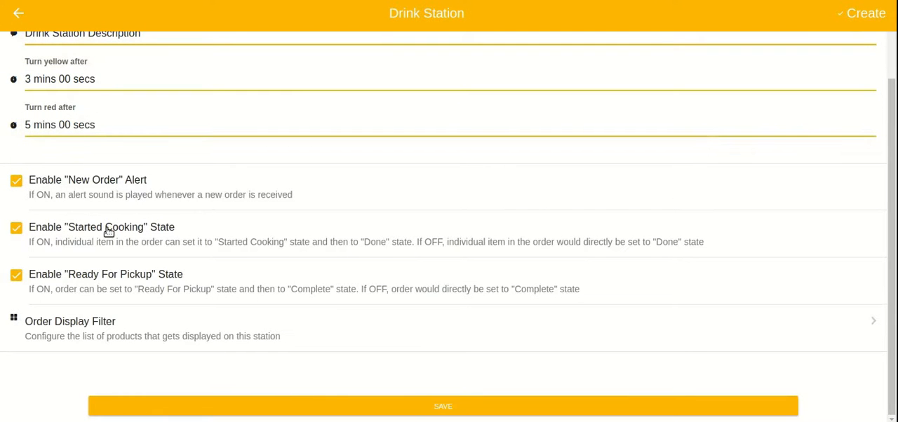
Save the new Drink Station
left_click(444, 407)
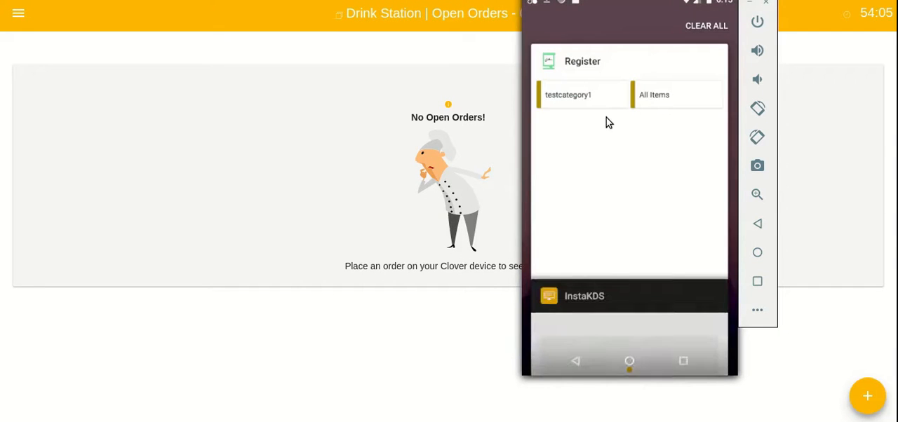
Place and pay a $24 latte-and-Burger order on the Clover register so only latte shows on Drink Station
left_click(567, 96)
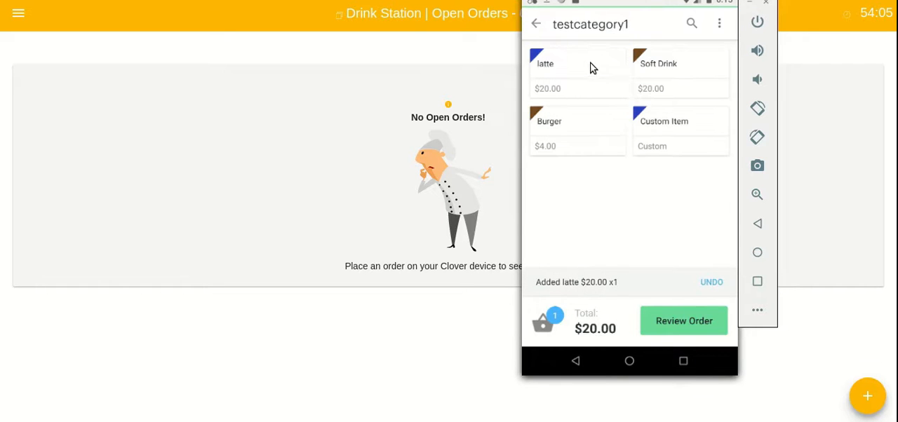
left_click(548, 134)
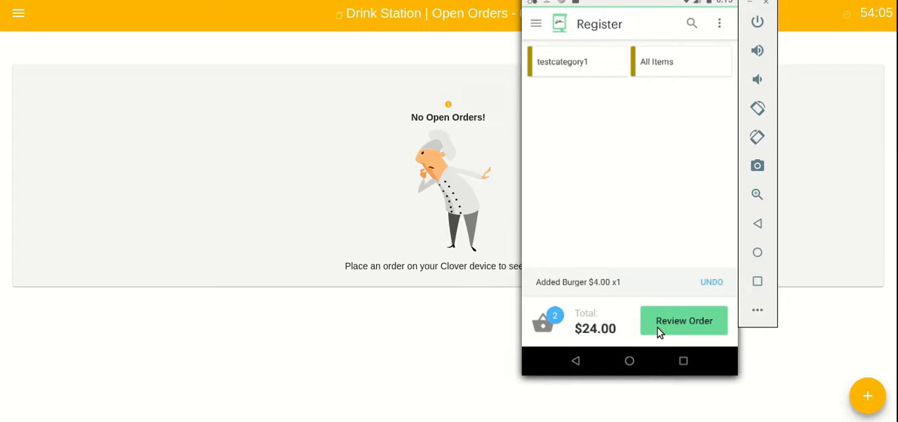
left_click(683, 320)
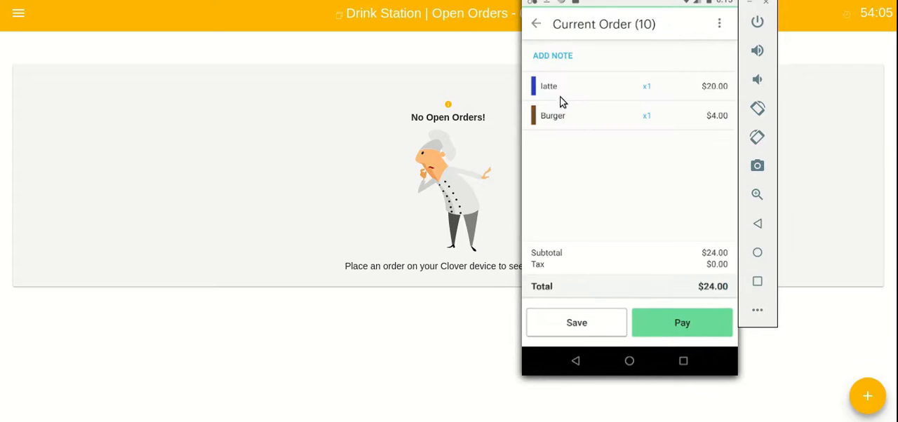
mouse_move(659, 303)
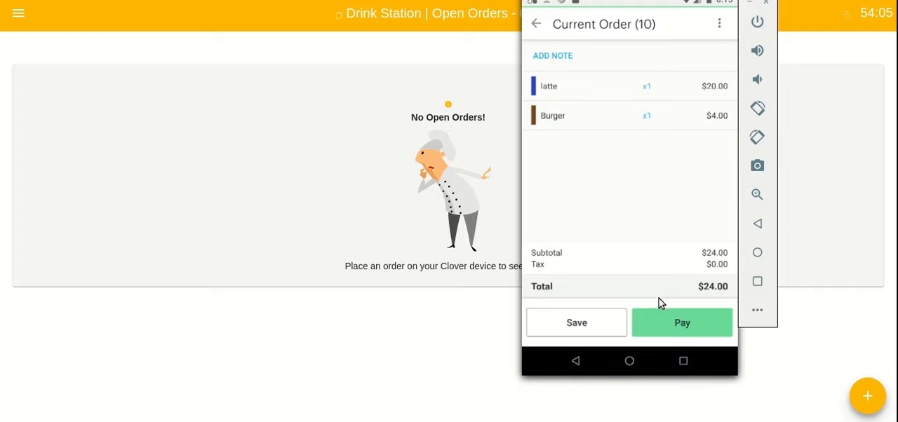
left_click(682, 323)
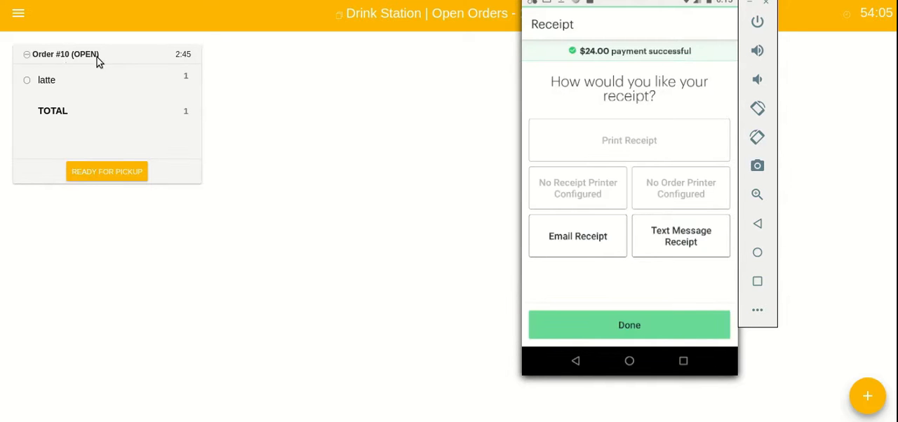
left_click(628, 325)
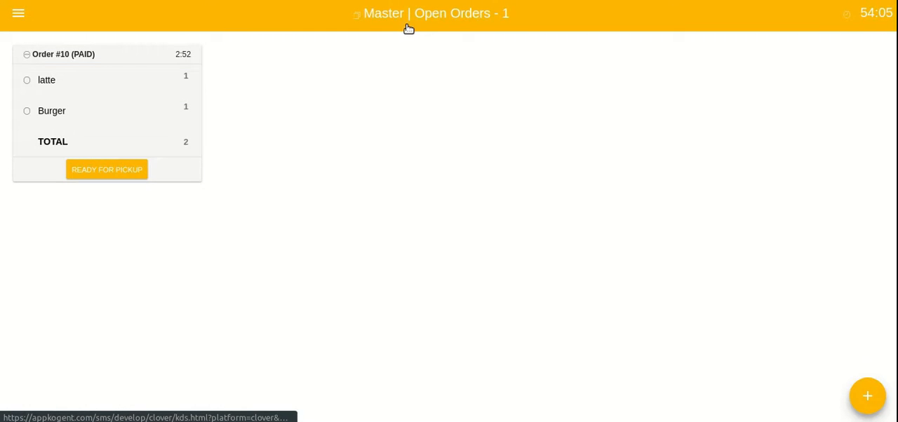
Show the Select a Station dialog listing Master and Drink Station
left_click(429, 12)
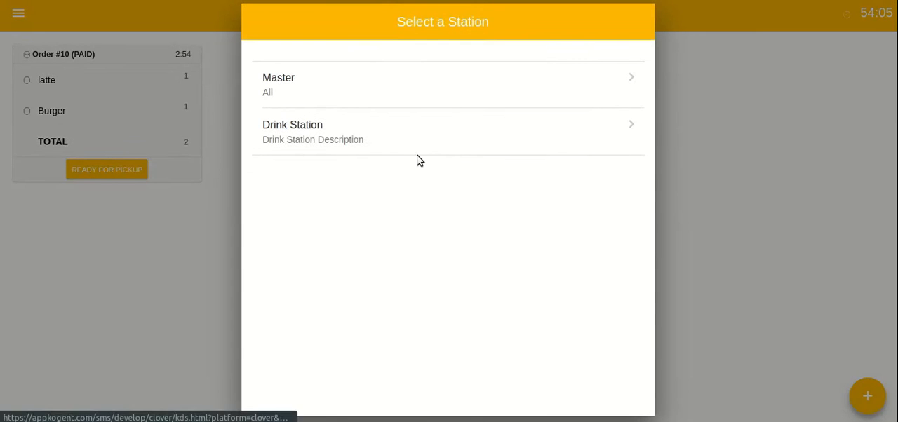